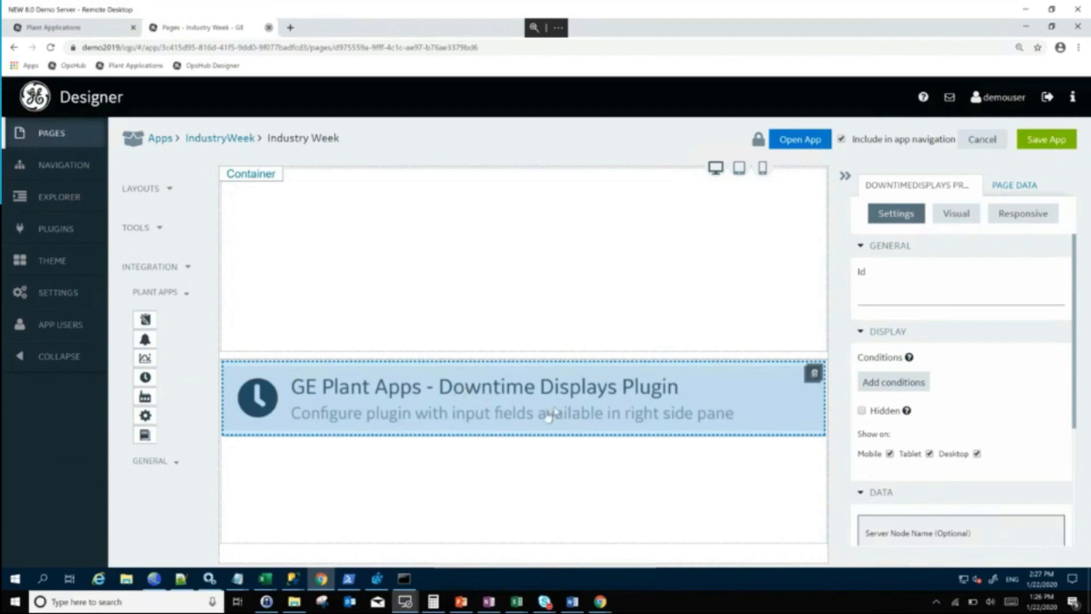
mouse_move(525, 380)
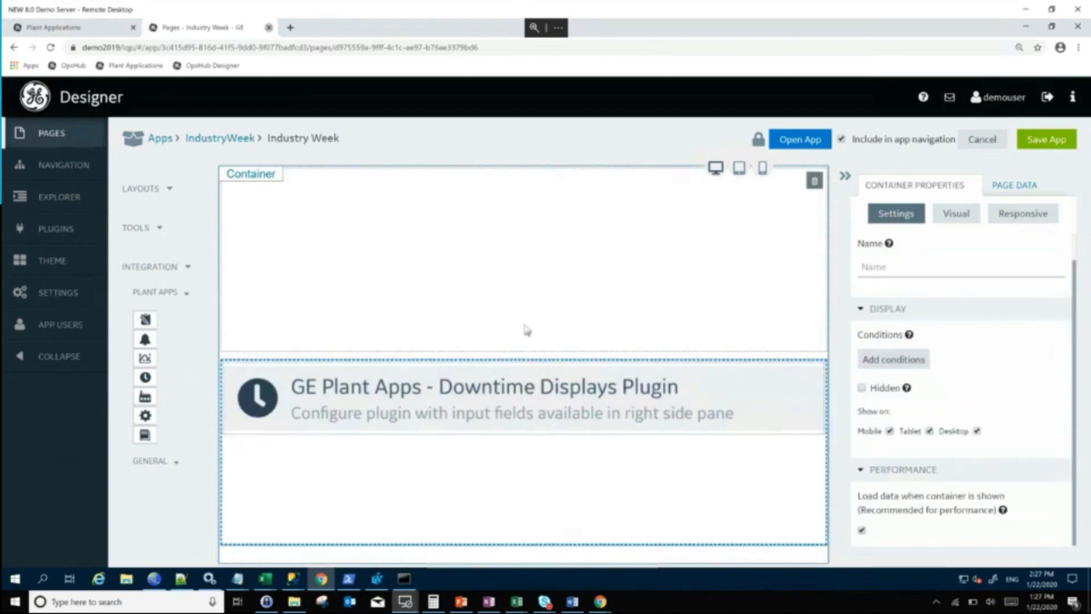
Step: Add a Display gauge to the top container and delete the gauge below Downtime Displays
left_click(484, 396)
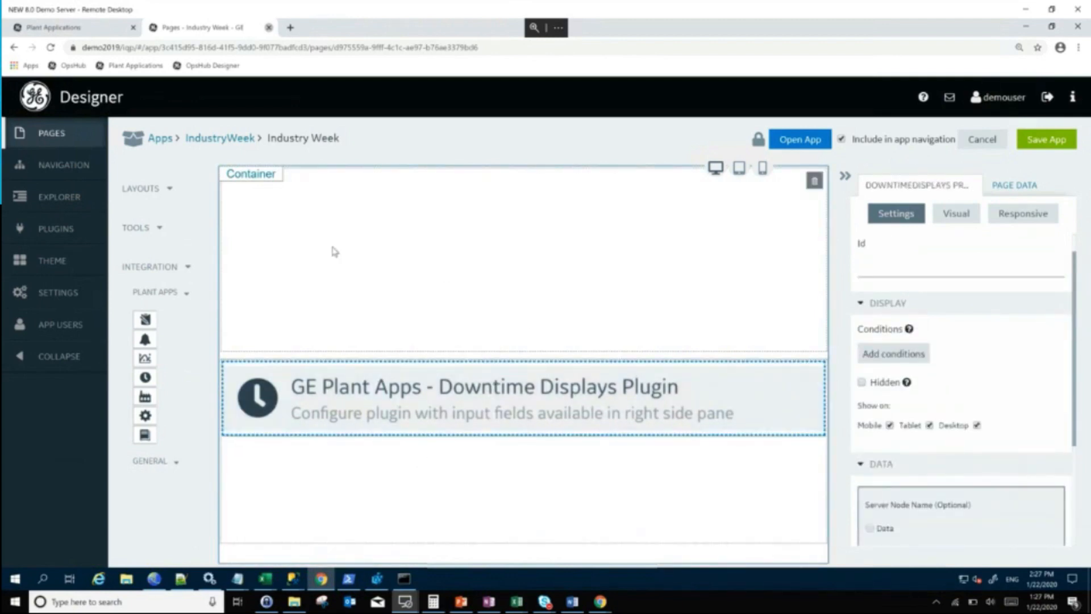
mouse_move(237, 317)
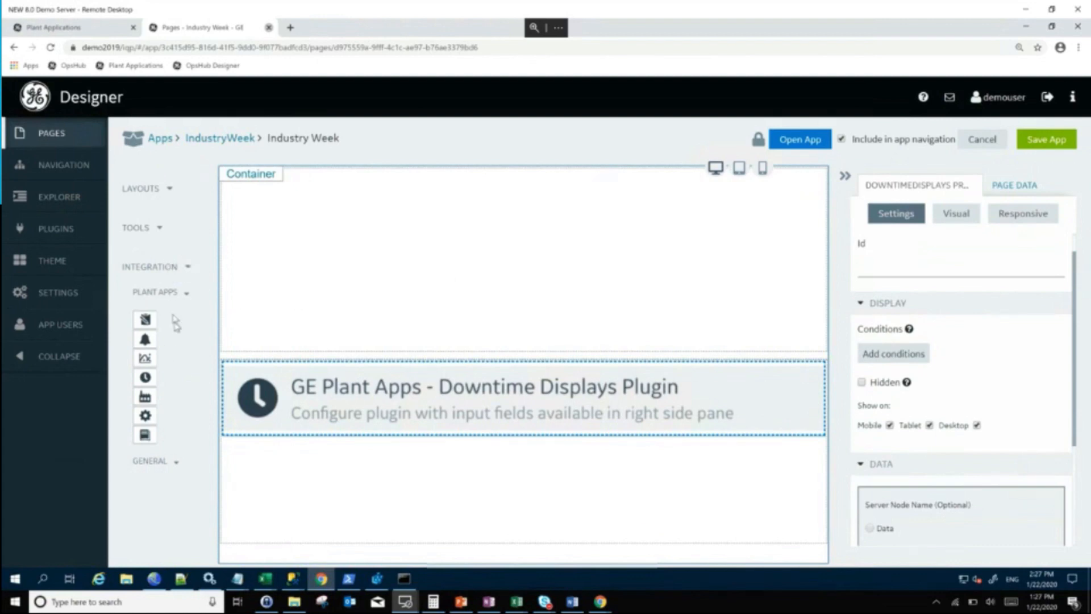
mouse_move(156, 207)
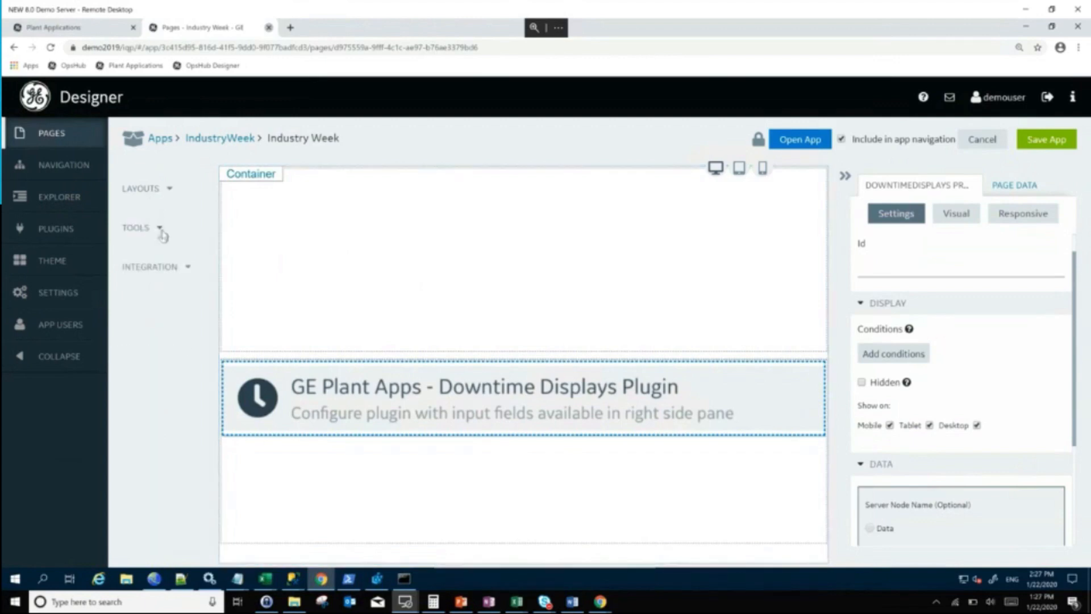
left_click(136, 231)
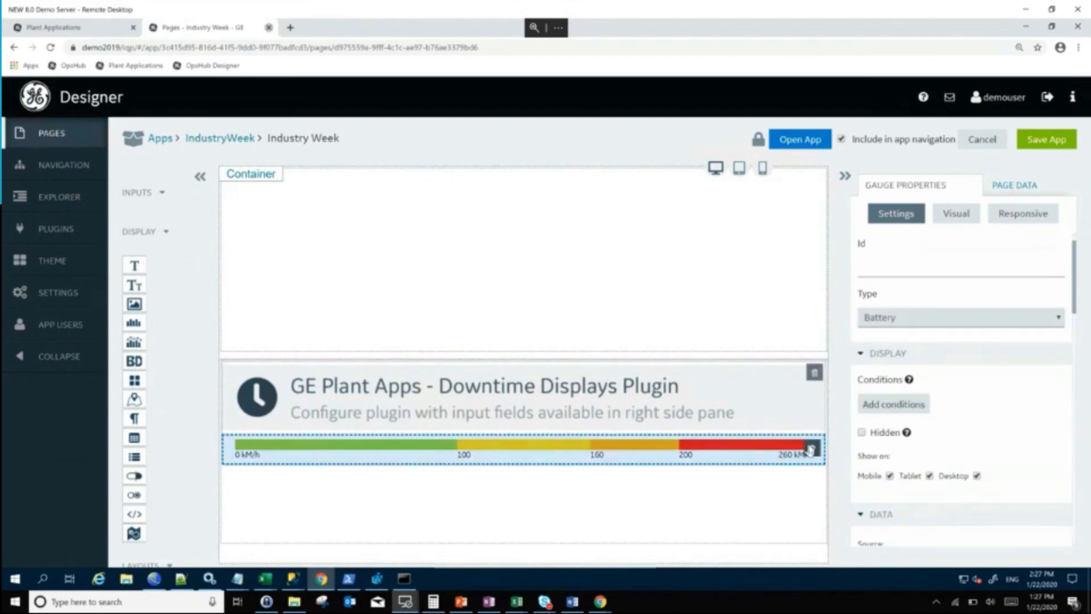
left_click(813, 372)
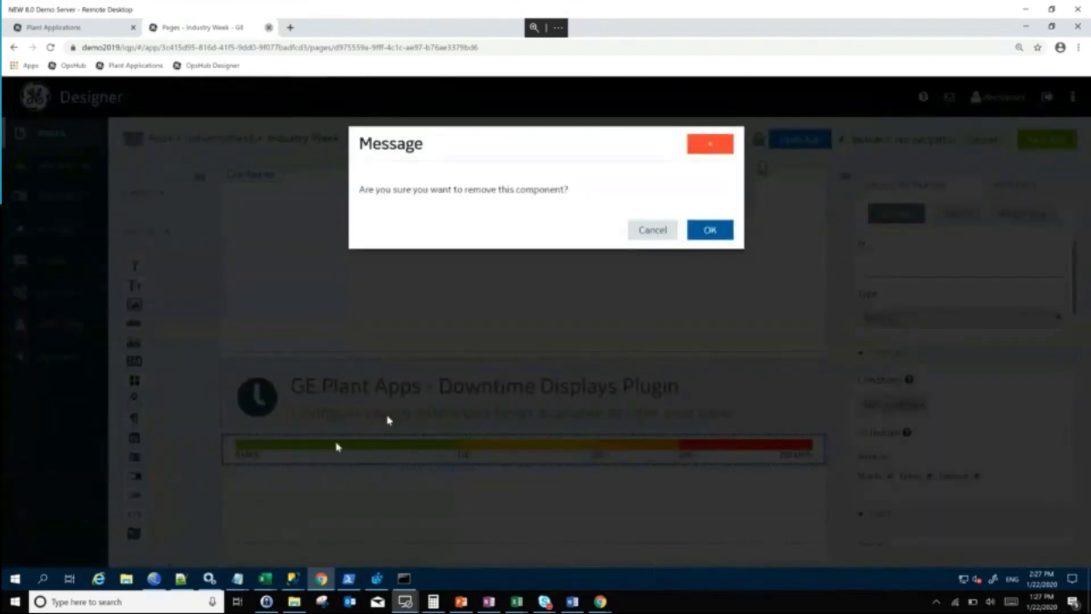
left_click(710, 229)
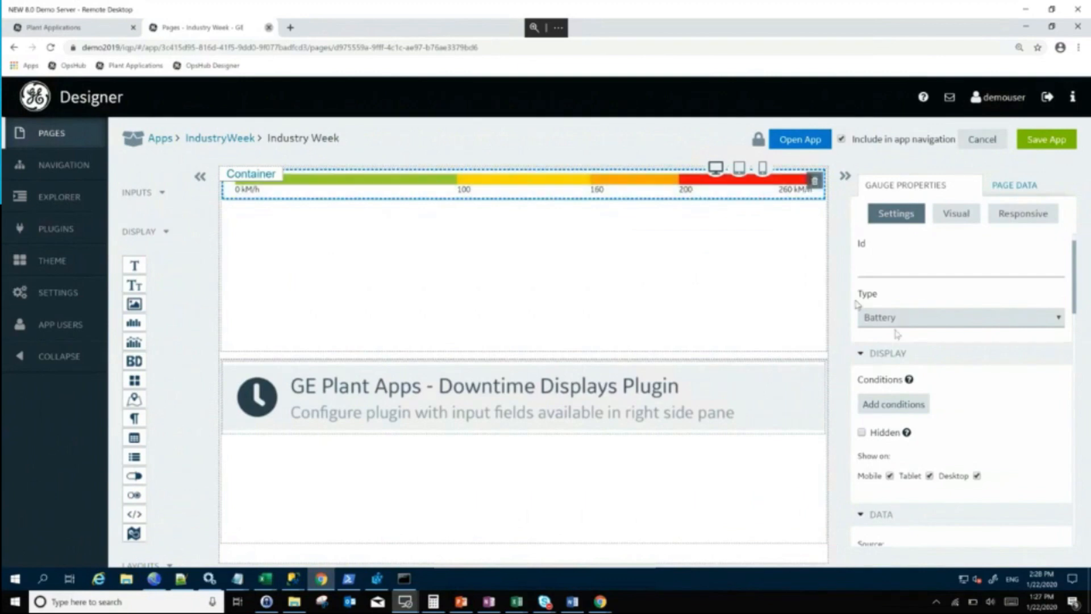
Step: Set the top gauge's Type to Meter with Arc Meter style, then view Page Data
left_click(961, 317)
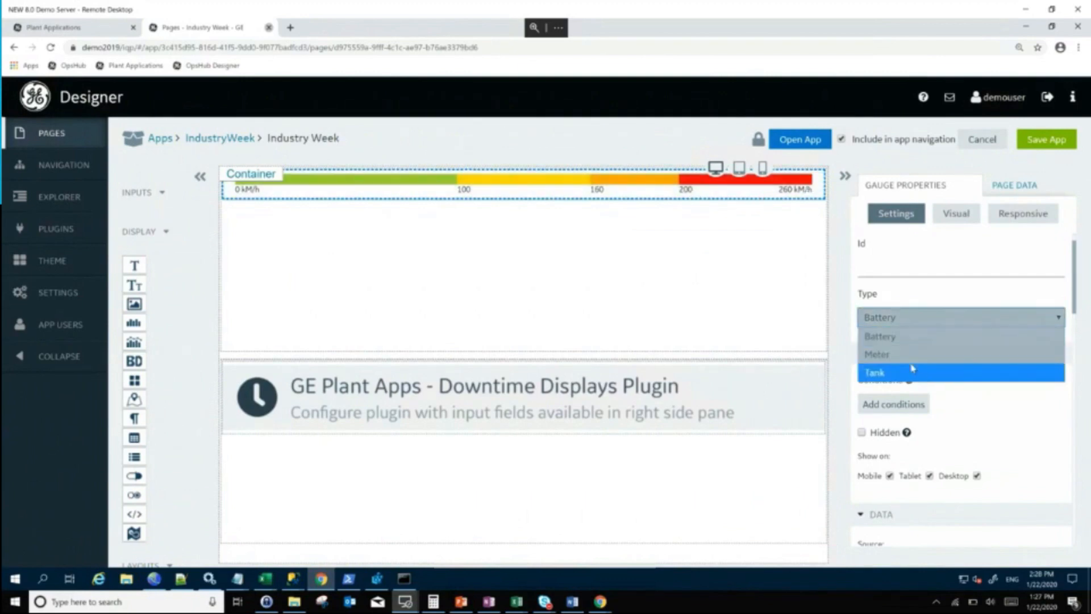
left_click(877, 354)
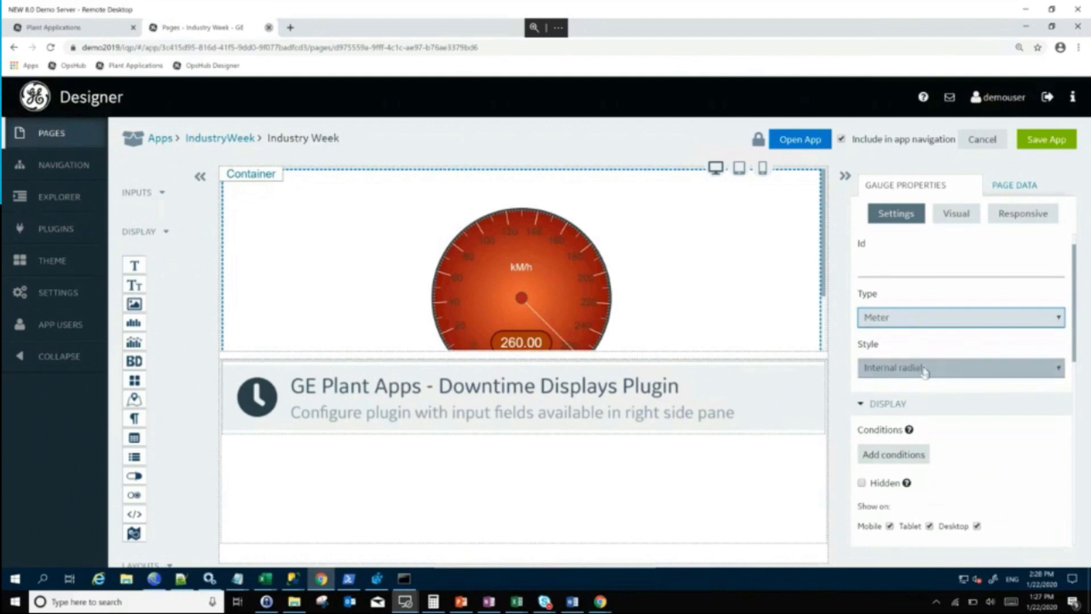
left_click(960, 368)
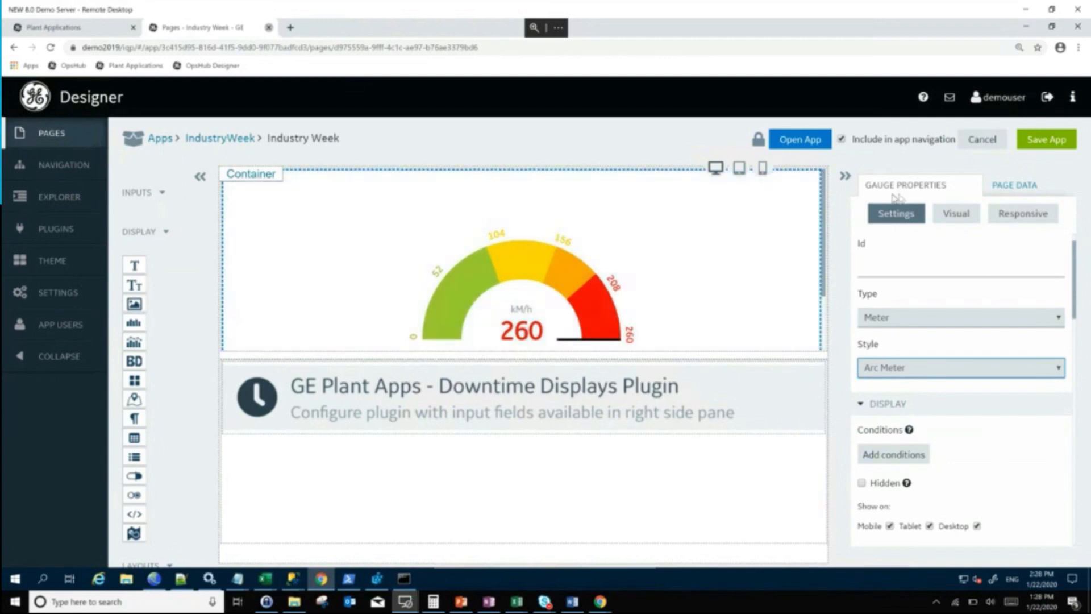
left_click(1014, 186)
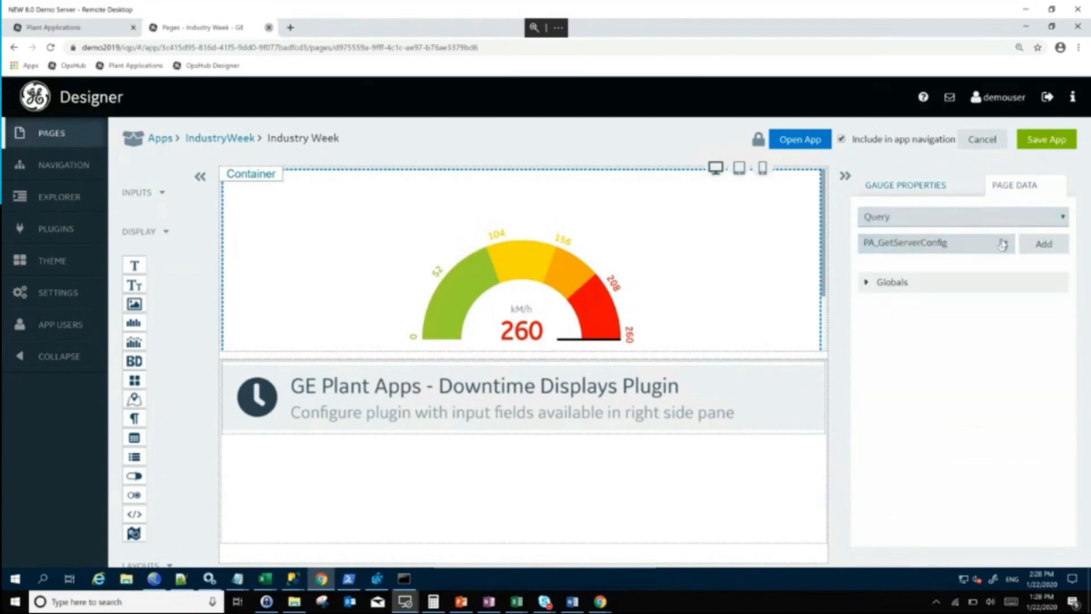
Step: Change the gauge's Manual source value from 260 to 100 and review the Behavior ranges
left_click(933, 242)
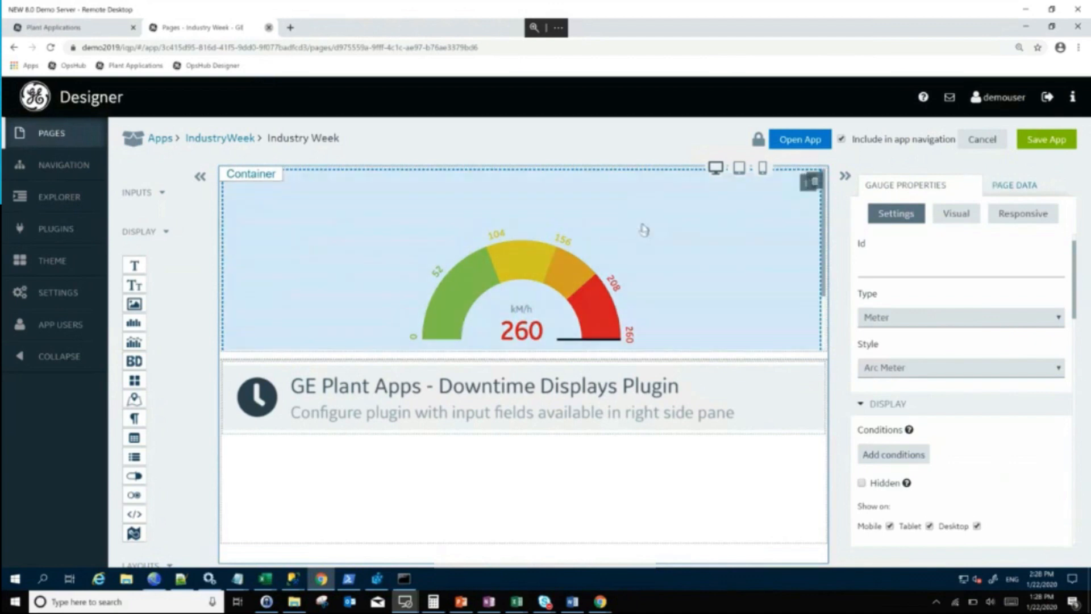
mouse_move(529, 248)
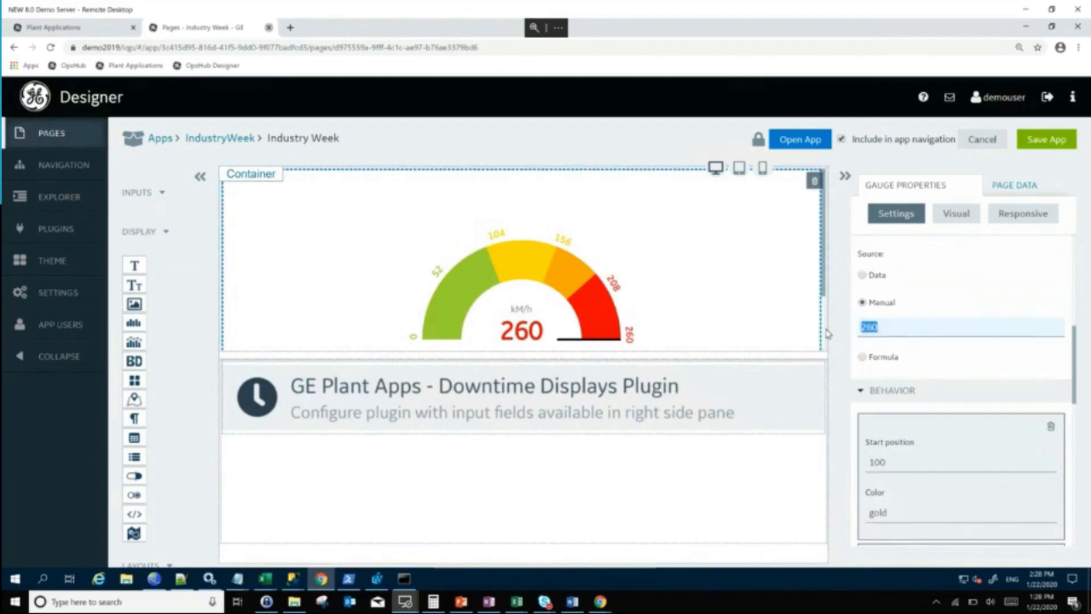
type("100")
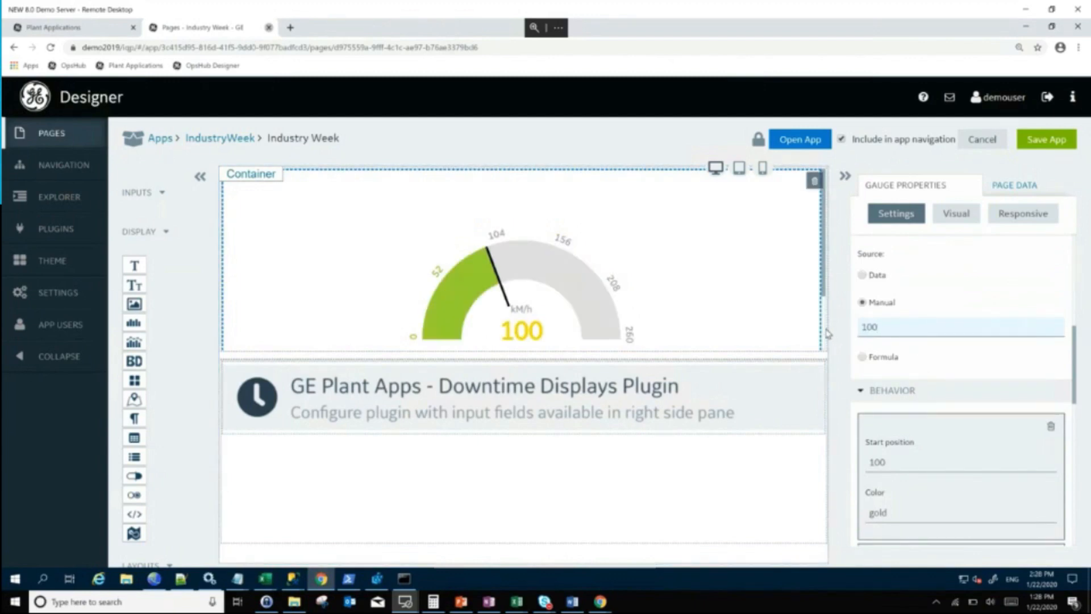
scroll("down", 3)
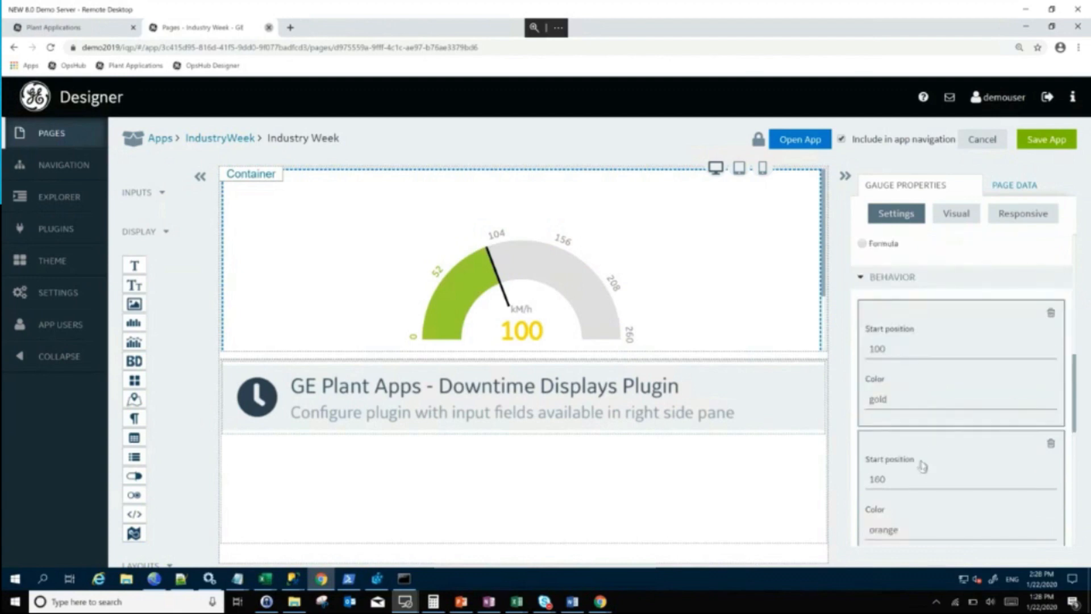
scroll("down", 3)
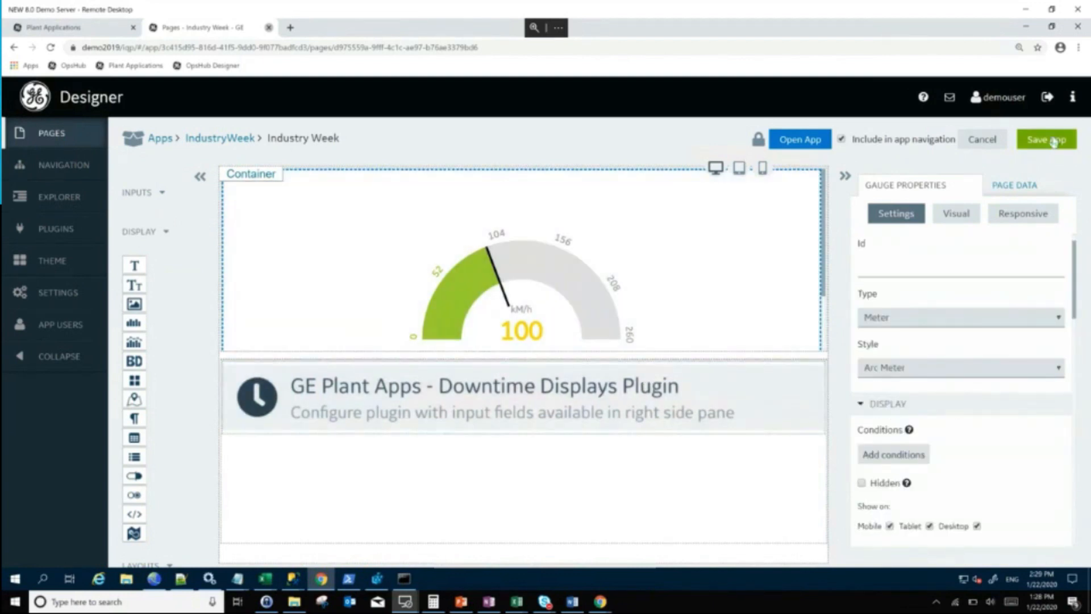
Step: Save the Industry Week page without a comment and open the IndustryWeek app
left_click(1046, 140)
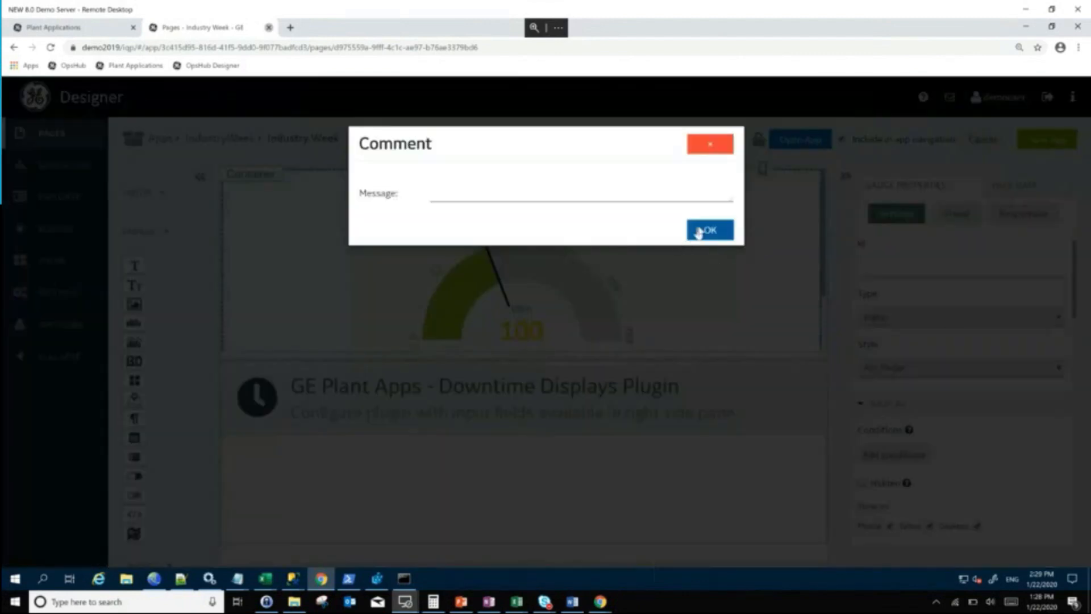
left_click(710, 229)
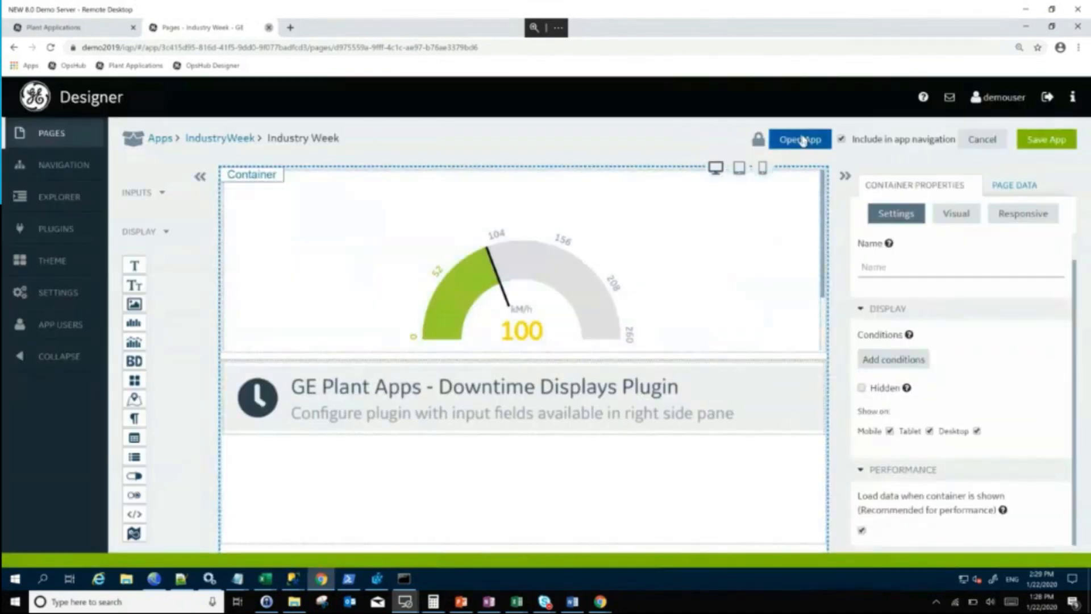
left_click(800, 139)
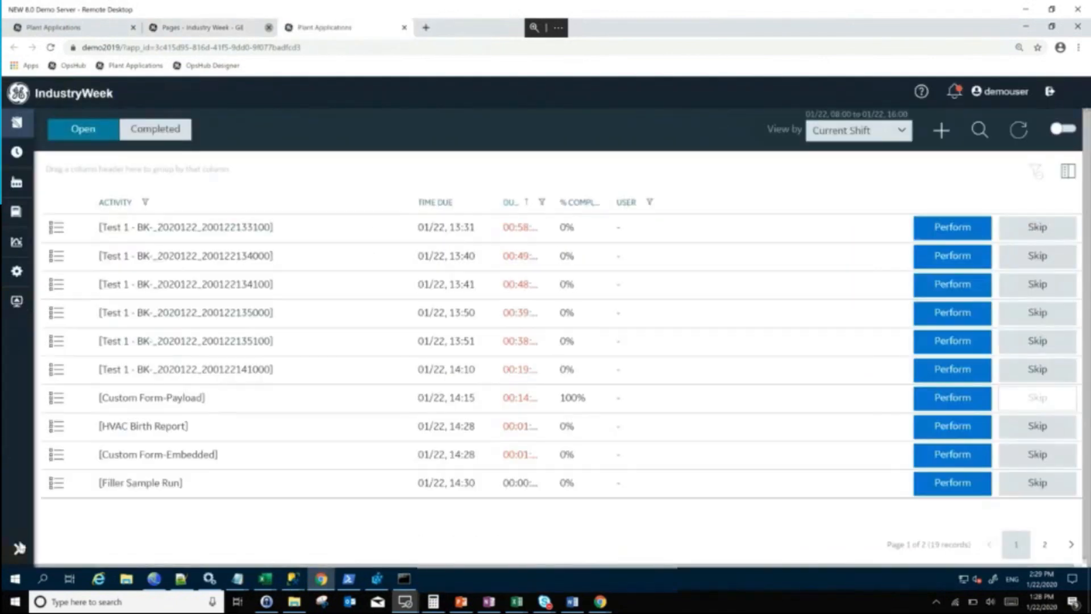
Step: Open the Industry Week page from the app's left navigation
left_click(17, 123)
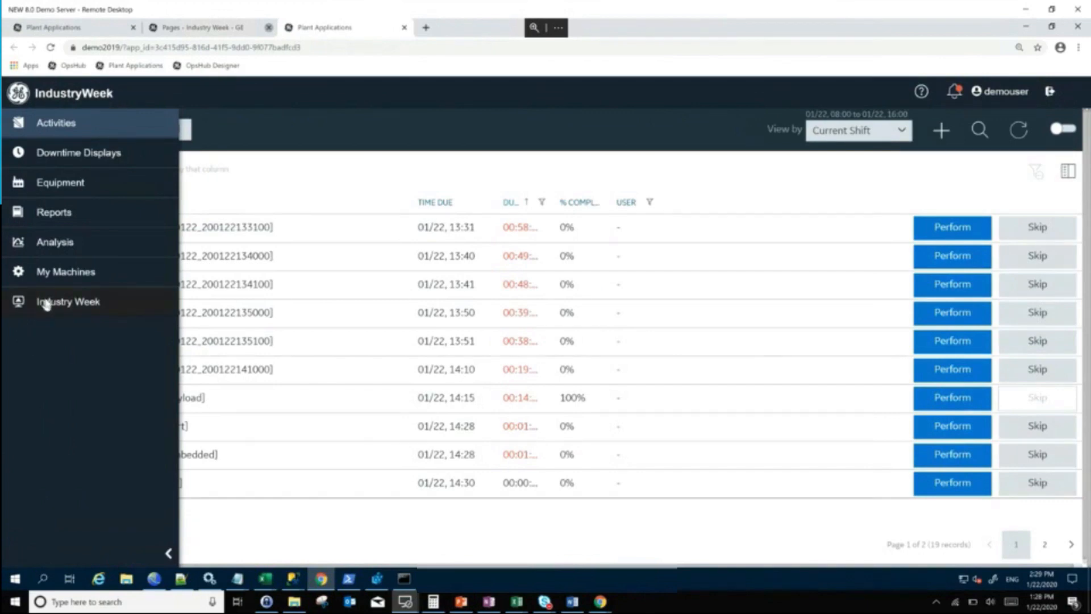
left_click(68, 301)
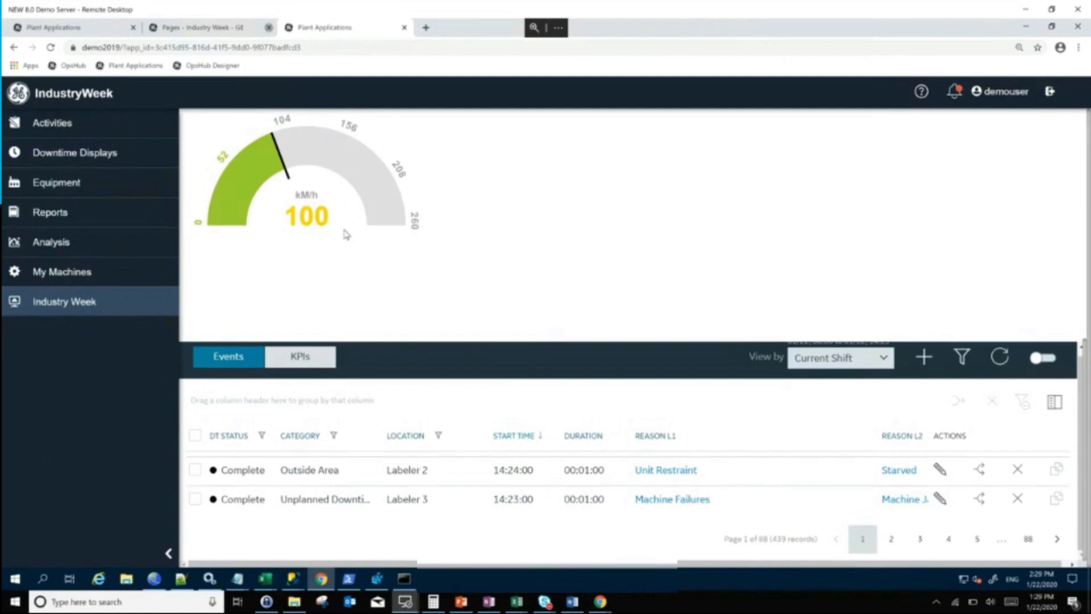
mouse_move(317, 195)
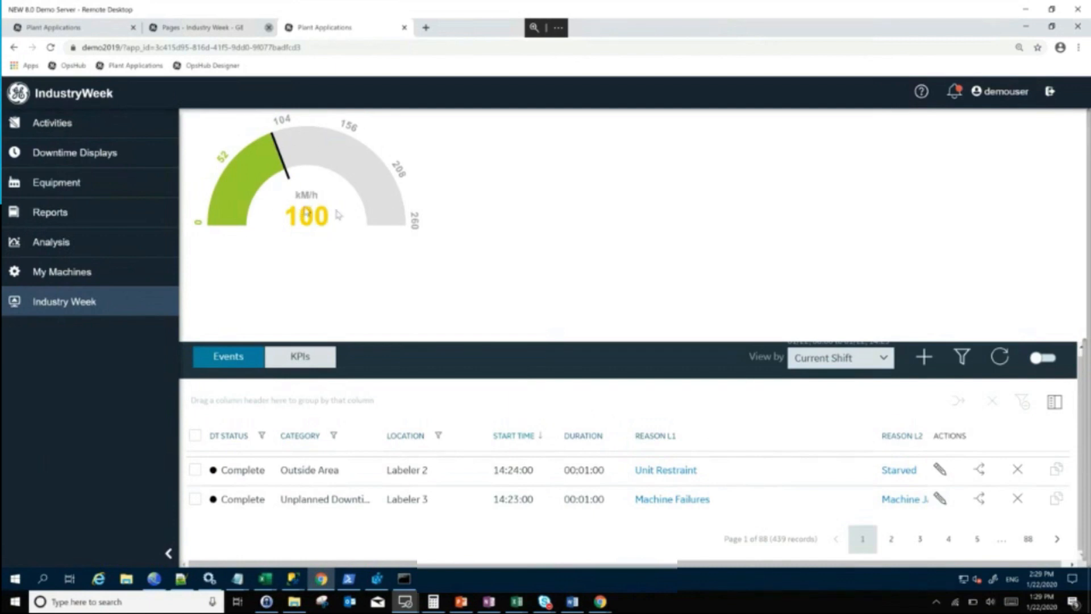
mouse_move(295, 161)
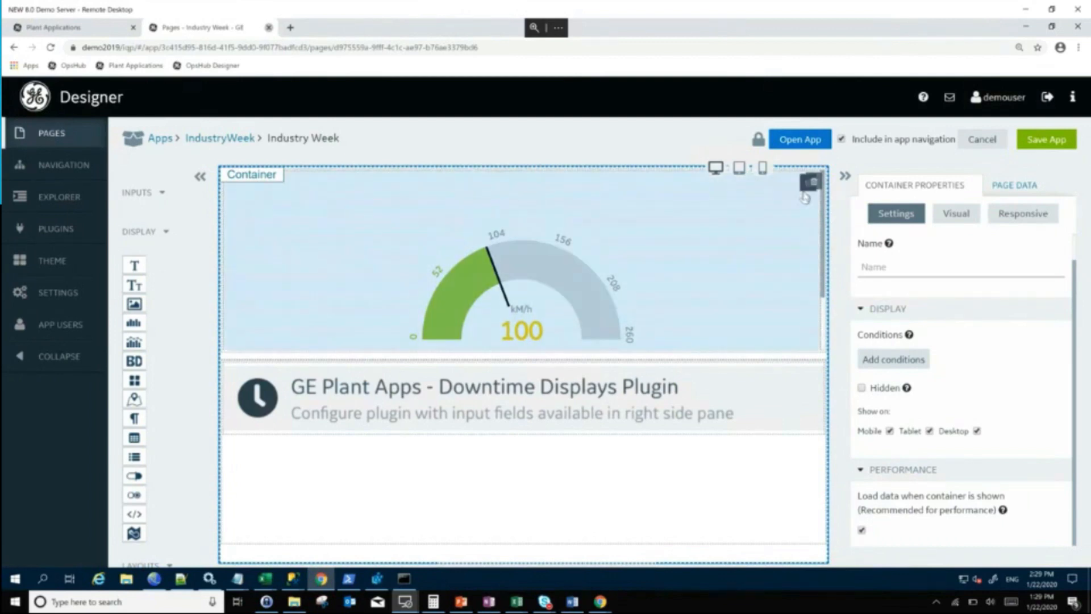
Step: Delete the arc meter from the top container and expand the Plant Apps integration plugins
left_click(809, 181)
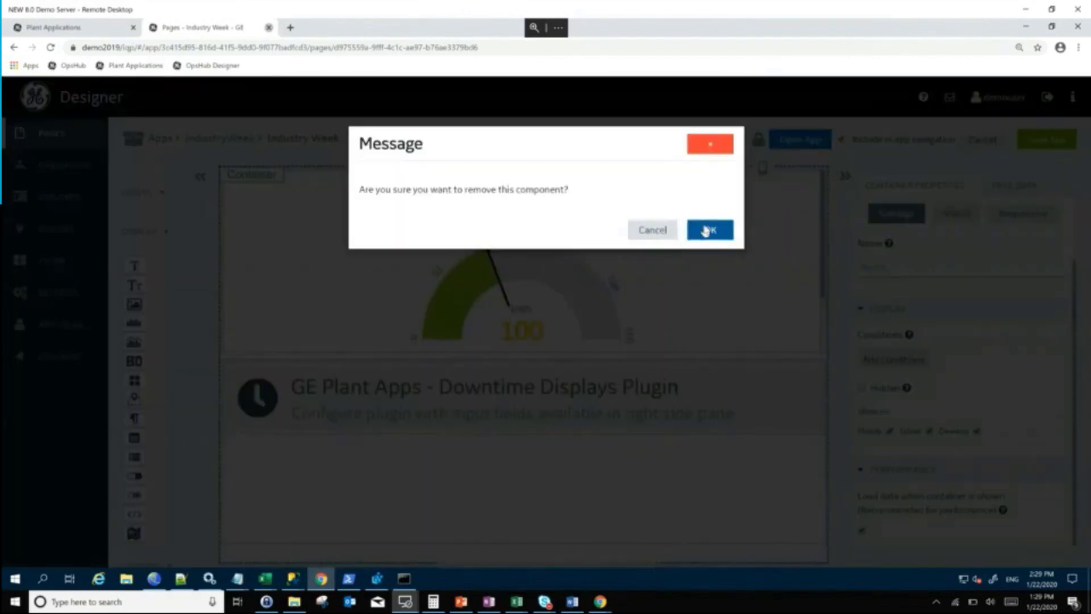
left_click(709, 229)
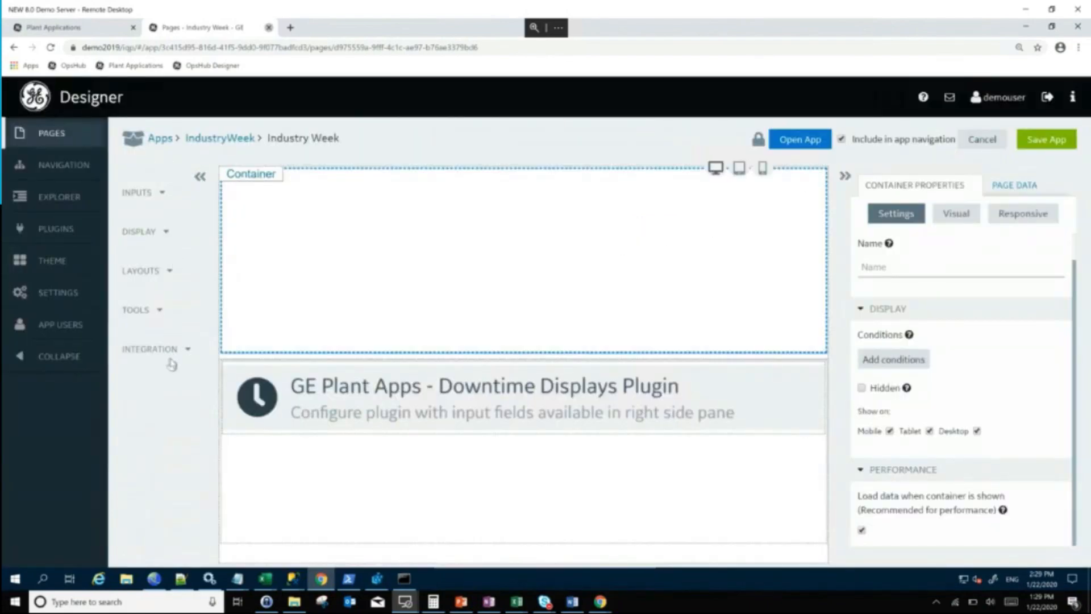
left_click(149, 349)
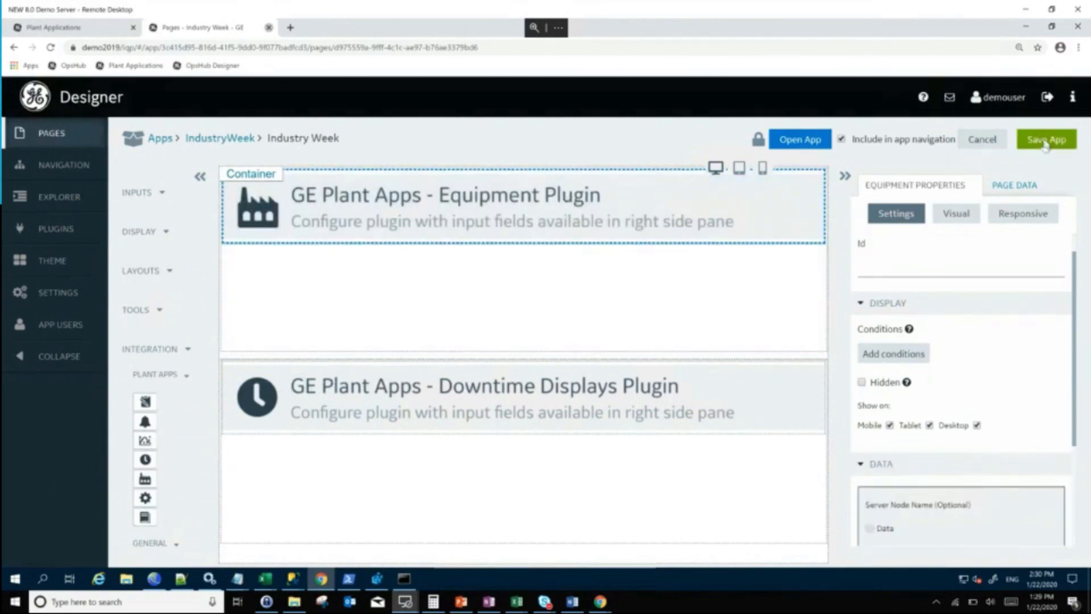
Step: Save the app with the Equipment plugin, confirming the Comment dialog with OK
left_click(1045, 139)
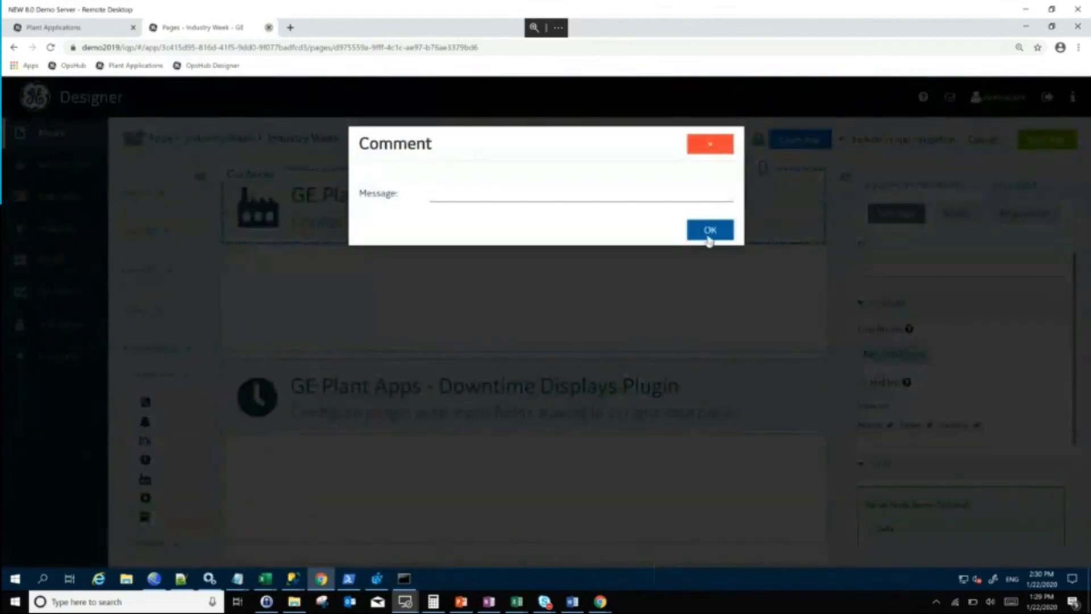
left_click(709, 229)
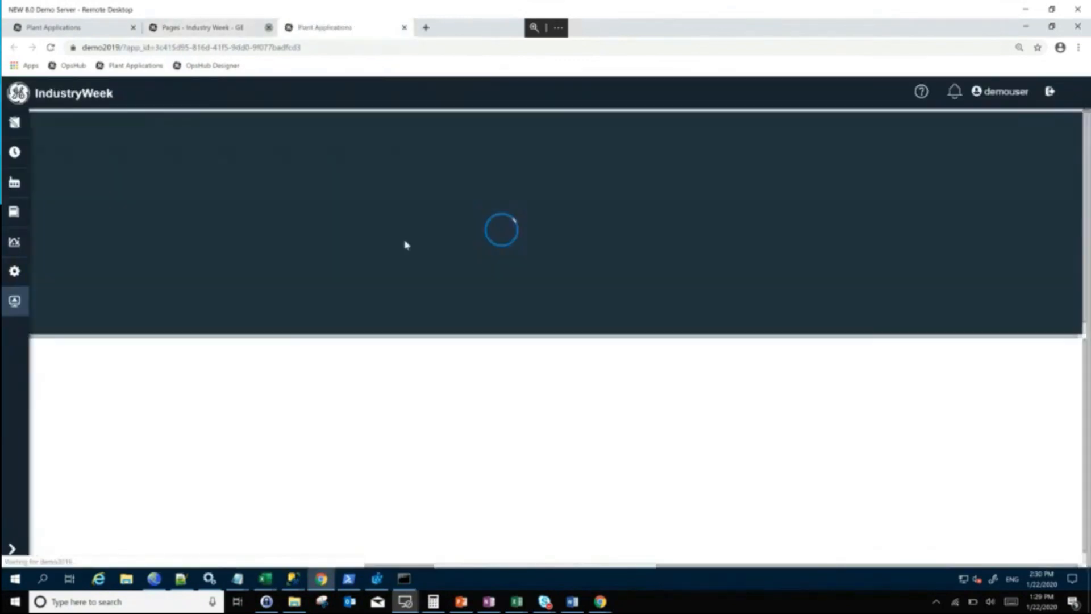